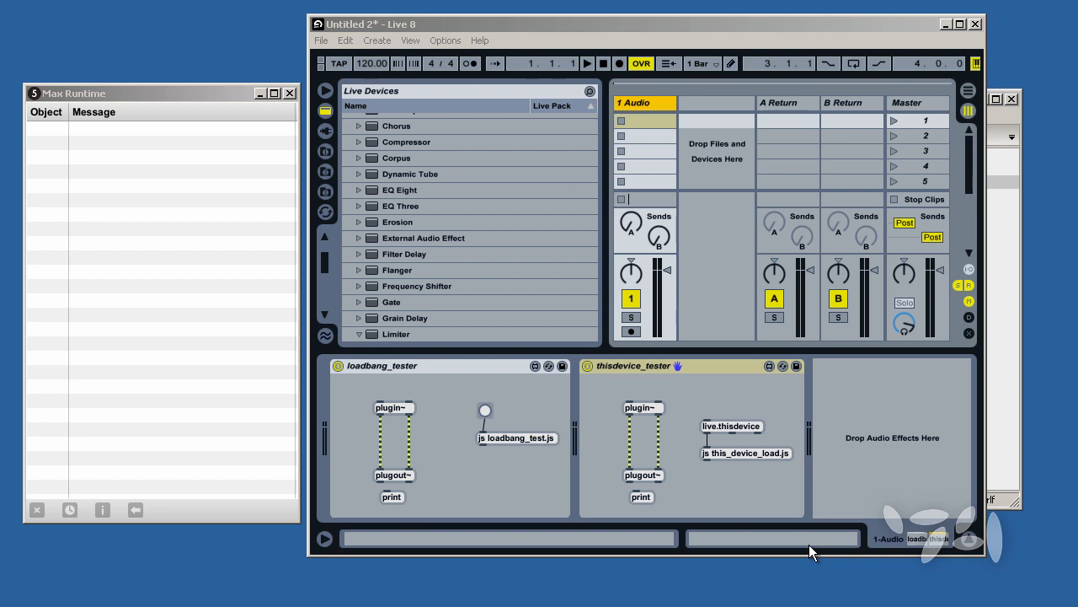
mouse_move(806, 413)
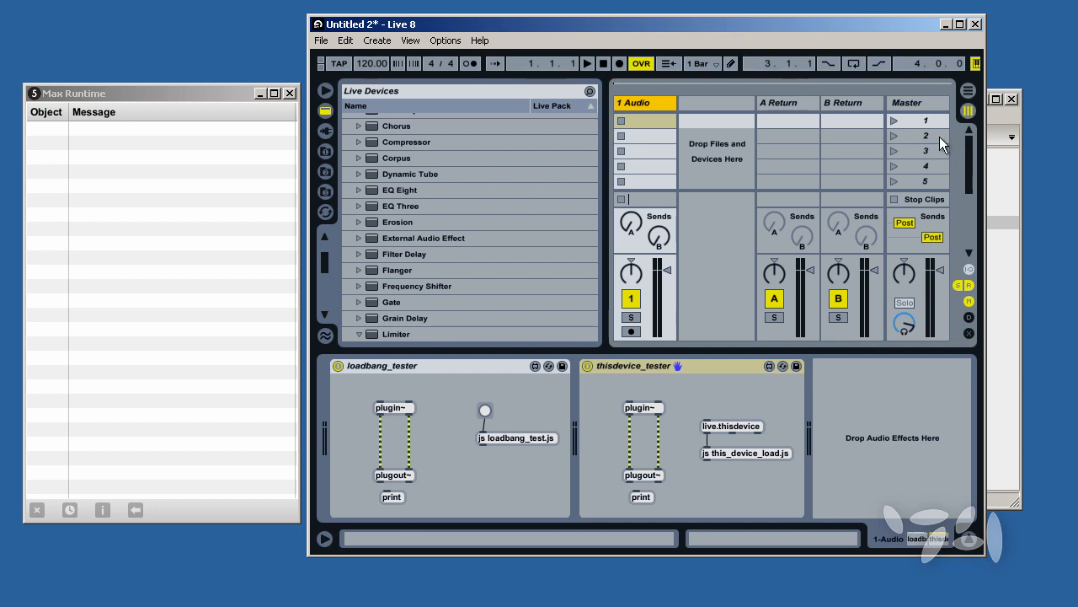
mouse_move(1000, 211)
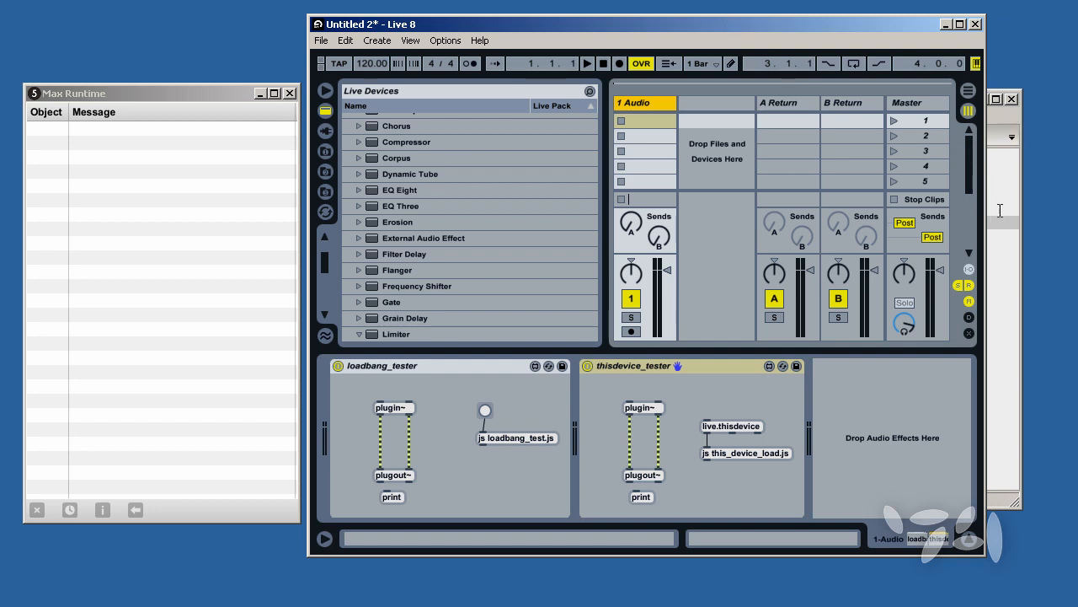
Reload the loadbang_tester device, producing the 'Live API is not initialized' warning in the Max window.
double_click(516, 438)
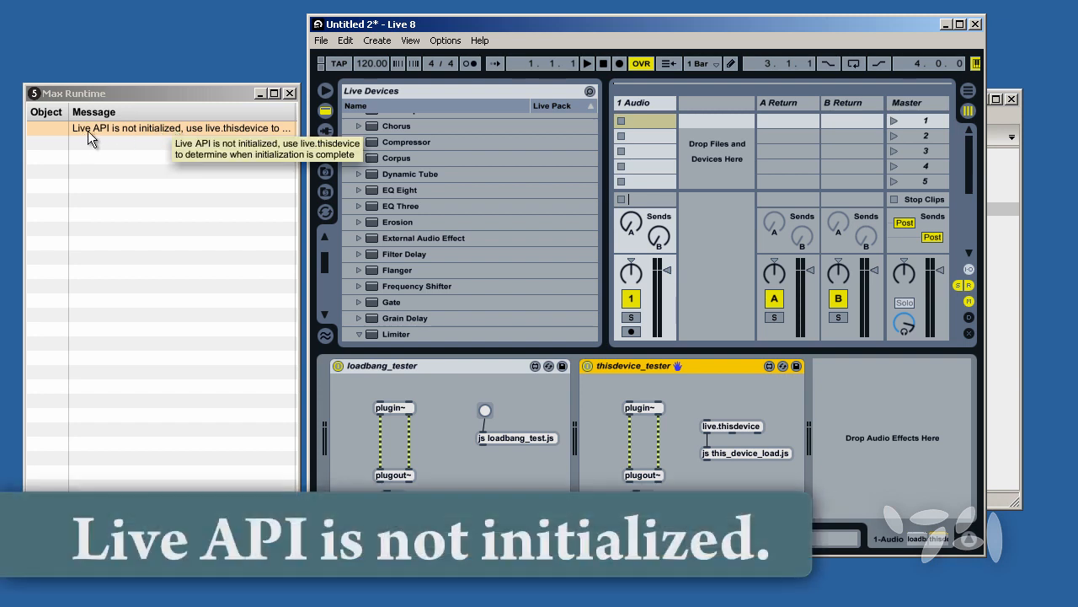
mouse_move(182, 142)
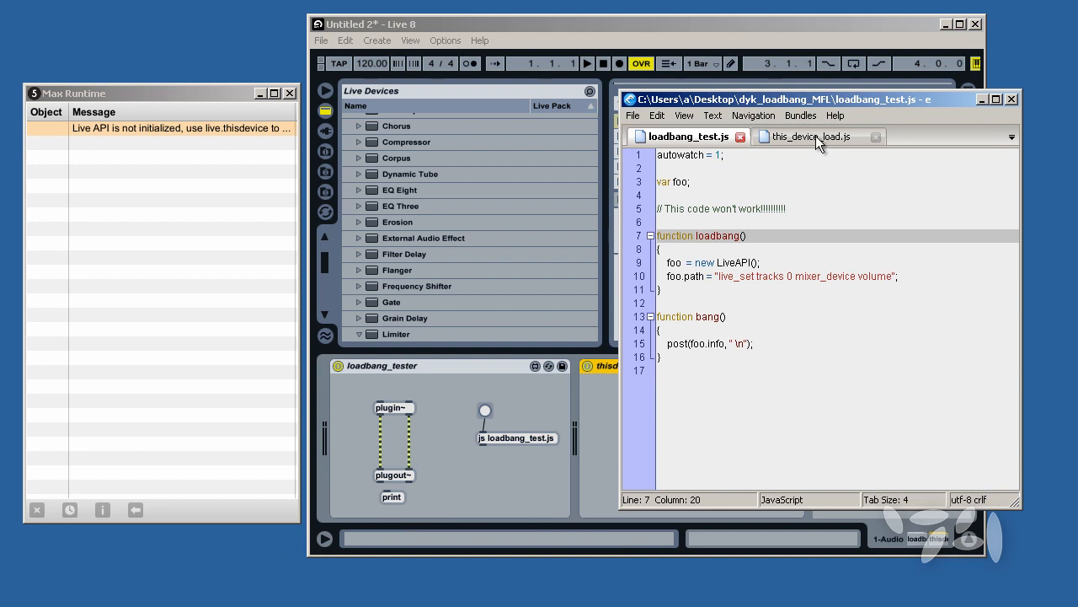
View this_device_load.js, whose bang() creates a LiveAPI object and posts its info.
left_click(811, 135)
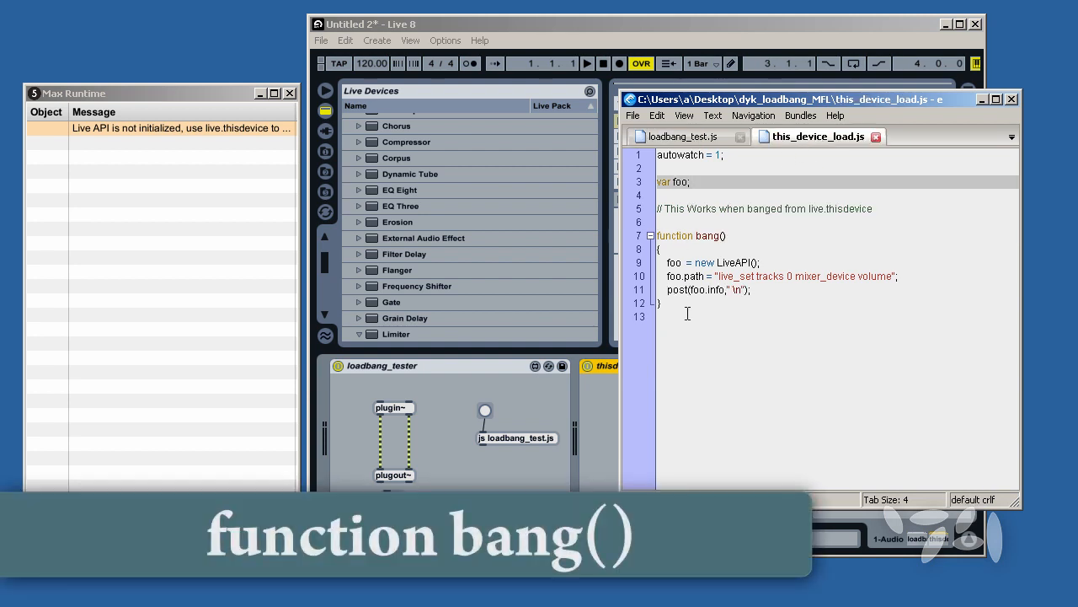
mouse_move(862, 283)
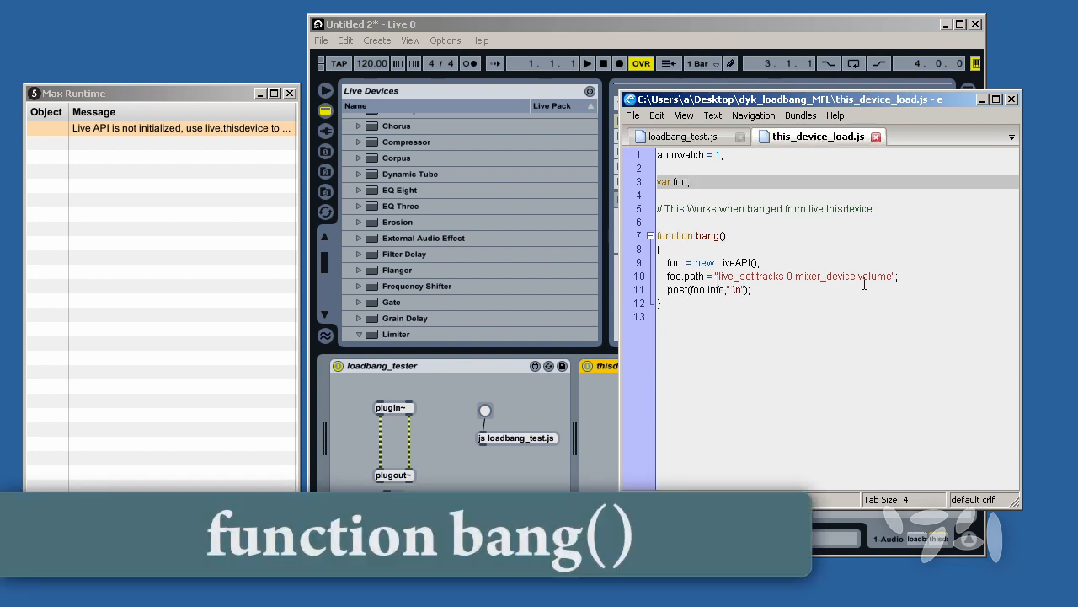